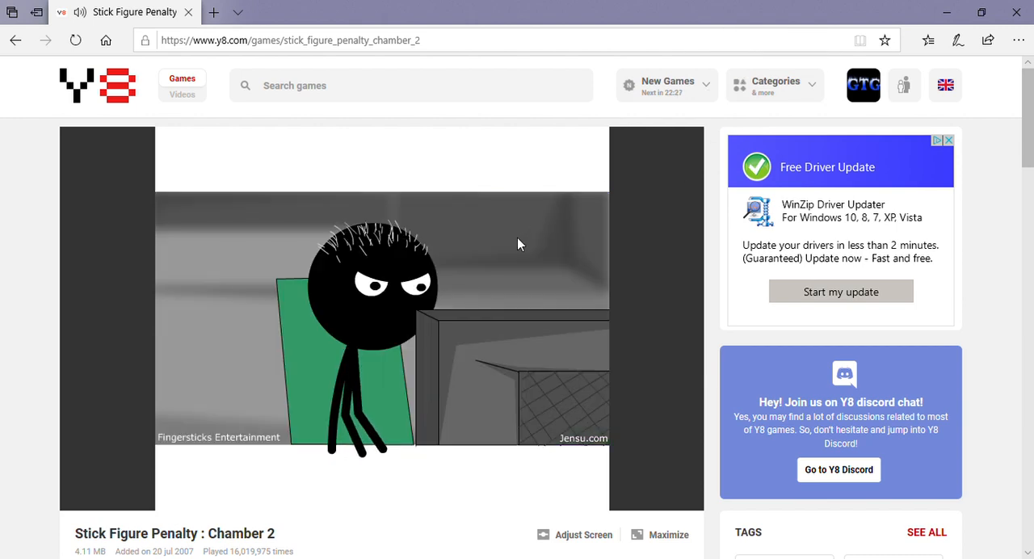
pyautogui.moveTo(466, 309)
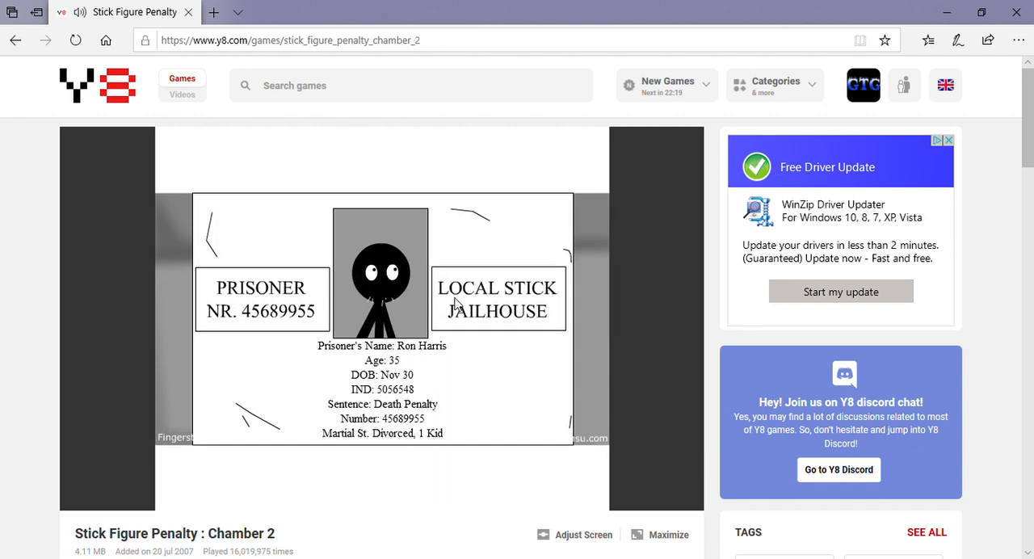
pyautogui.moveTo(456, 327)
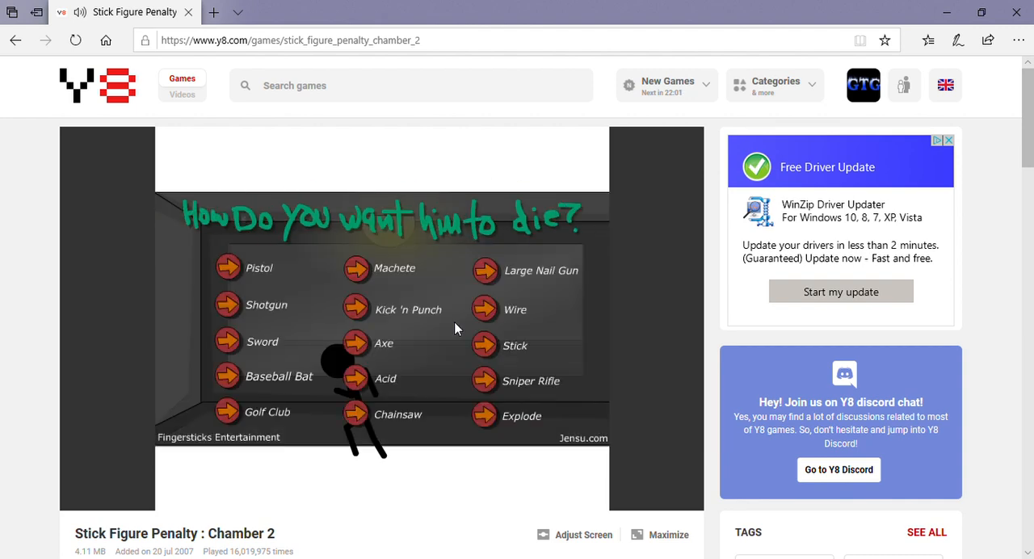
pyautogui.moveTo(233, 375)
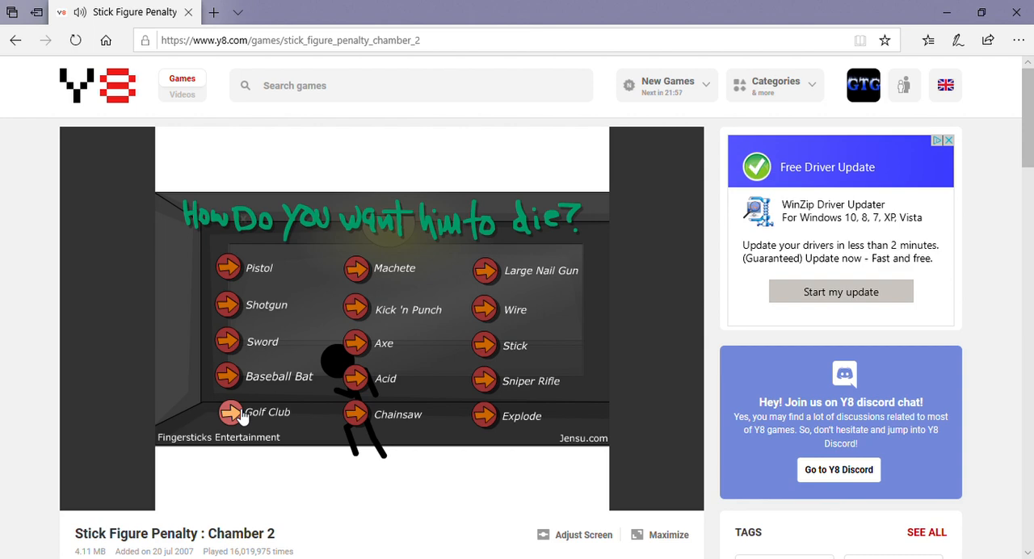
pyautogui.moveTo(232, 270)
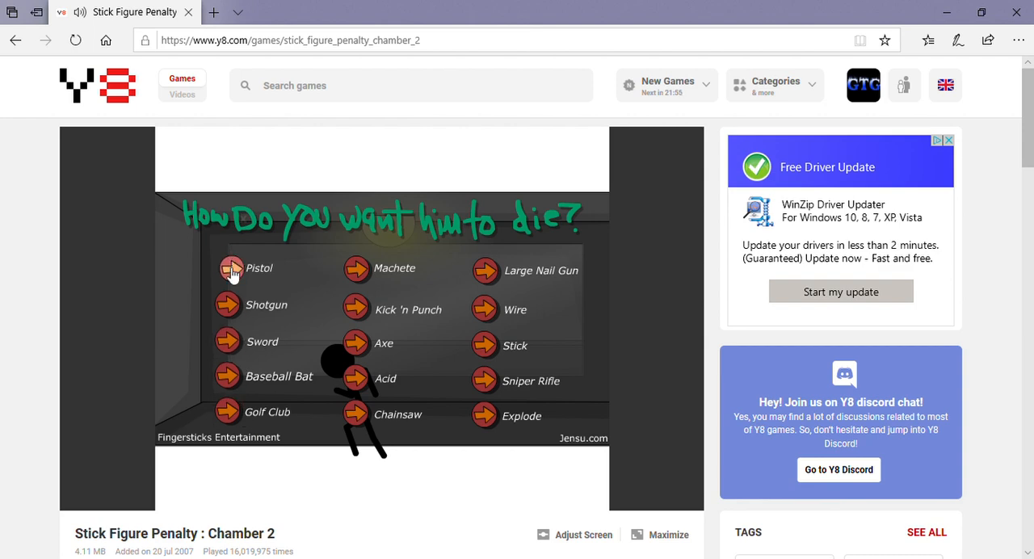
# Run the Pistol execution, then the Shotgun execution through to its aftermath.
pyautogui.click(230, 268)
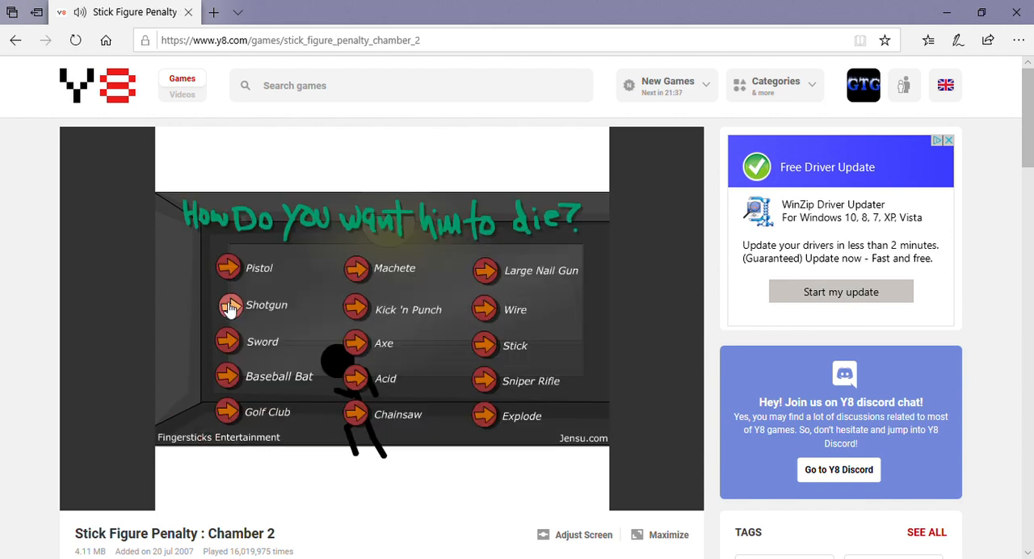
pyautogui.click(229, 306)
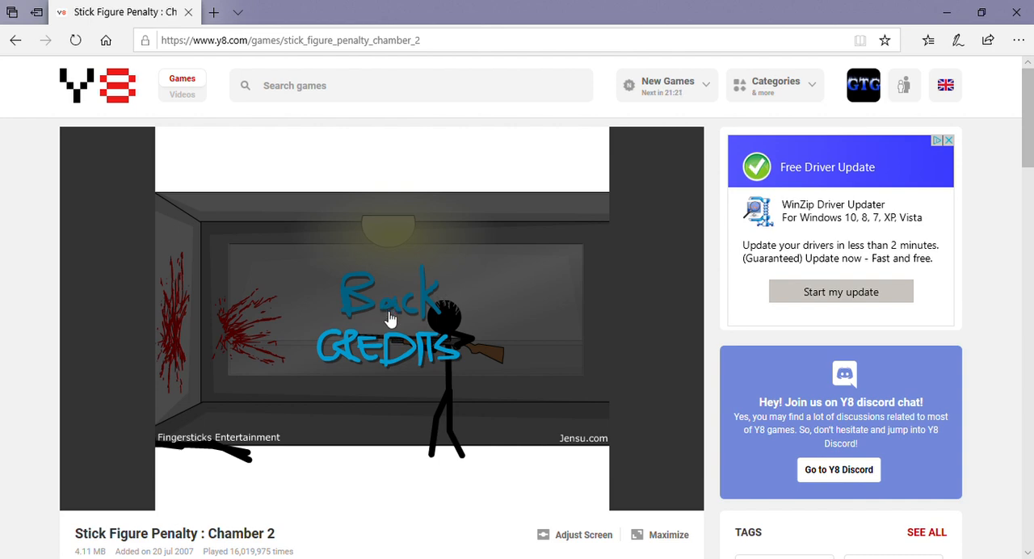
# Return to the menu and run the Sword, then the Baseball Bat execution.
pyautogui.click(390, 317)
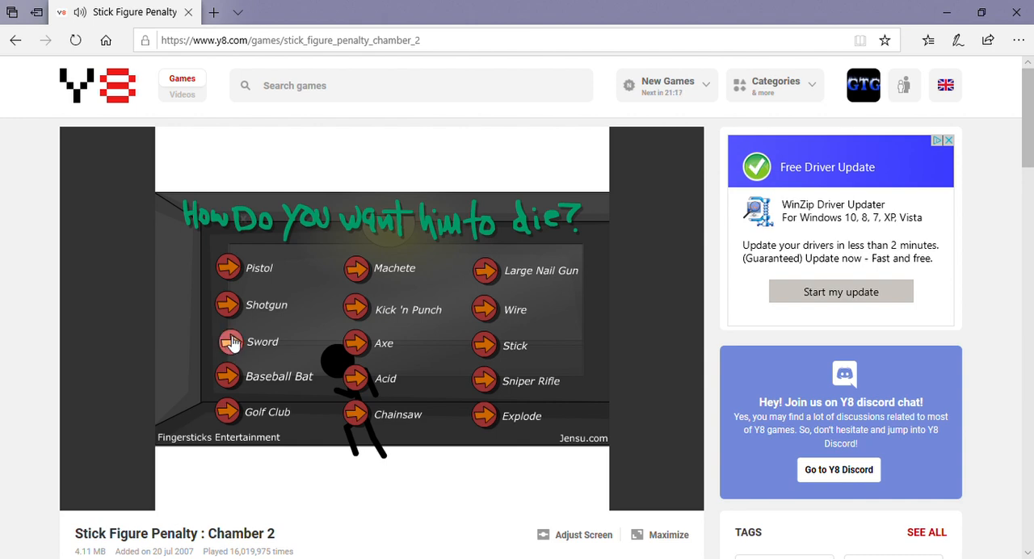
pyautogui.click(227, 341)
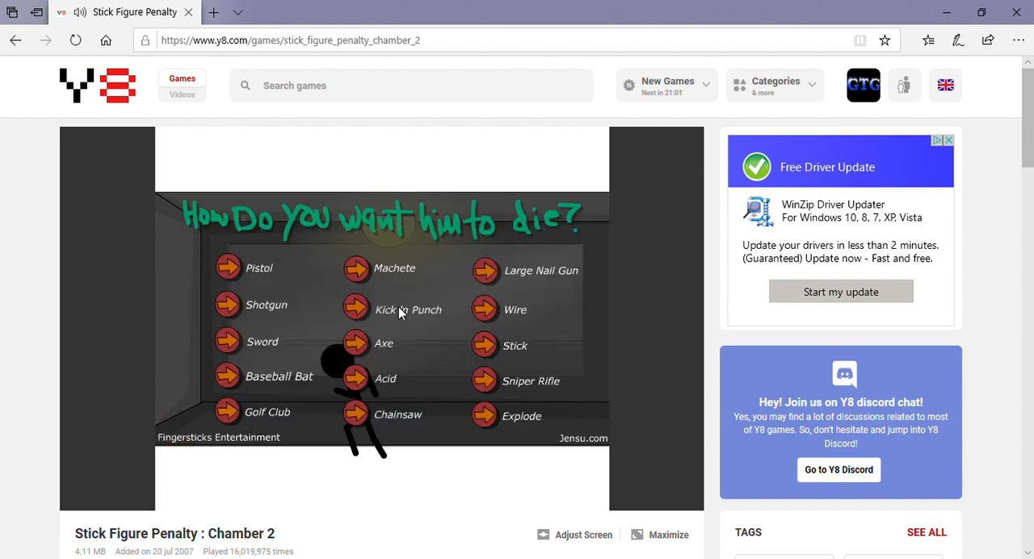
pyautogui.moveTo(232, 372)
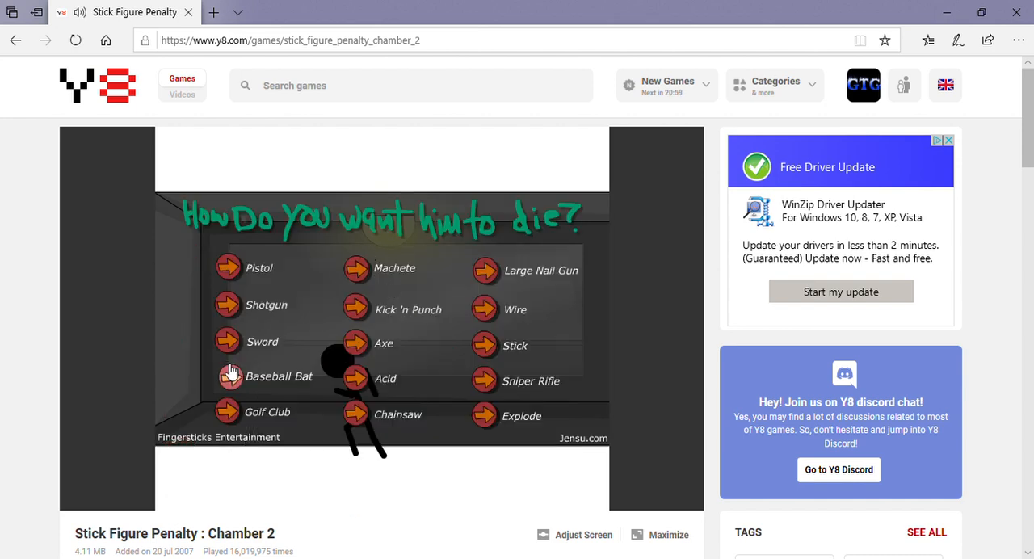
pyautogui.click(228, 375)
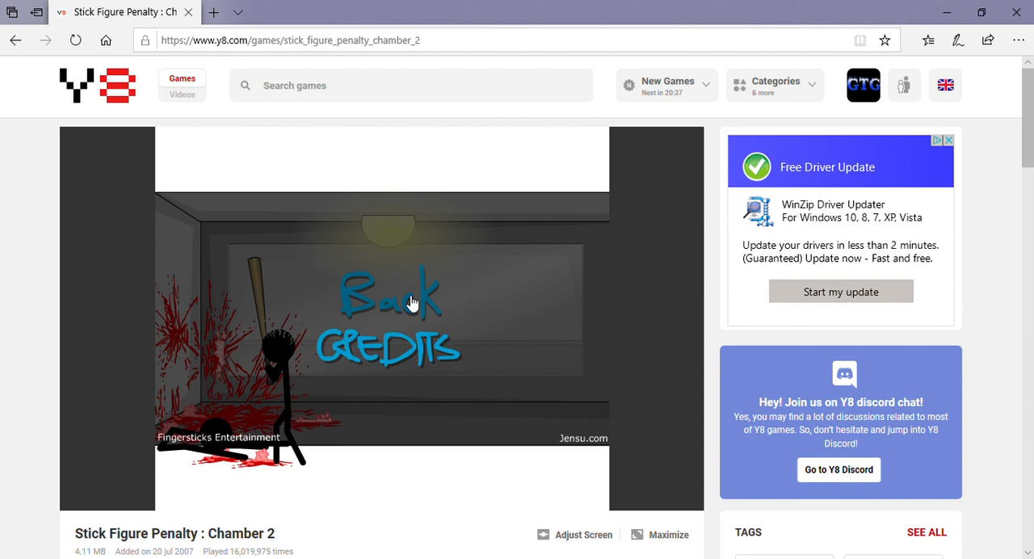
# Return to the menu and run the Golf Club execution.
pyautogui.click(392, 295)
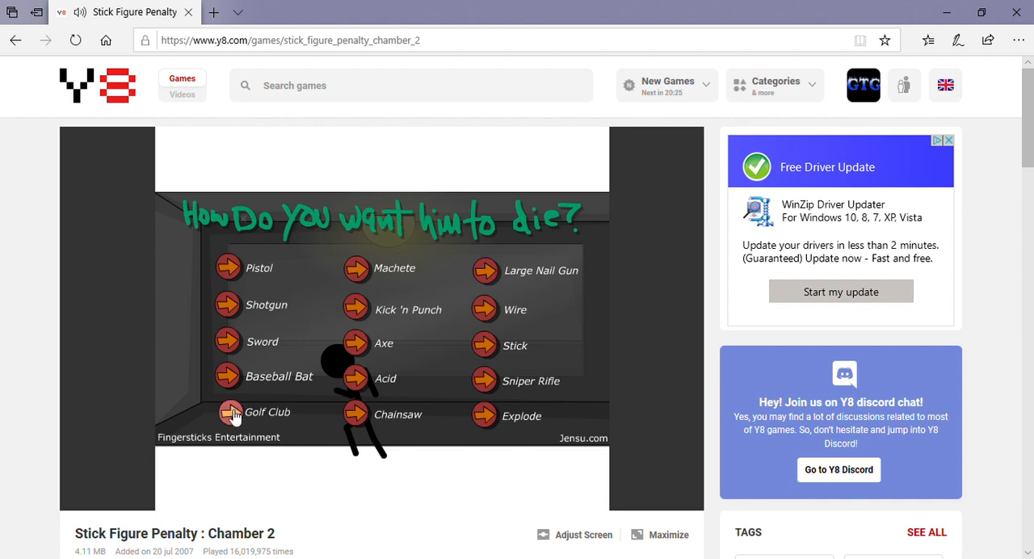
pyautogui.click(230, 413)
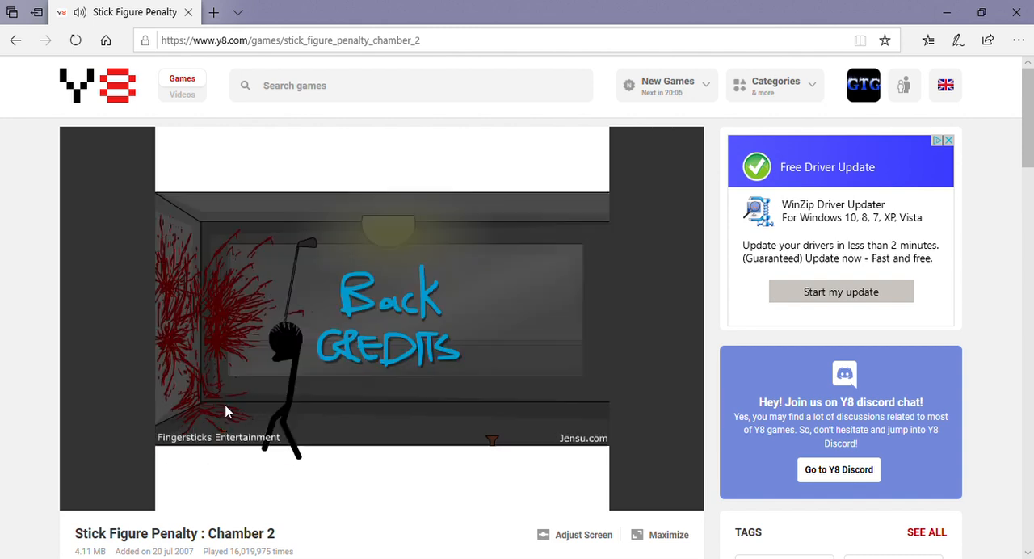
pyautogui.moveTo(376, 290)
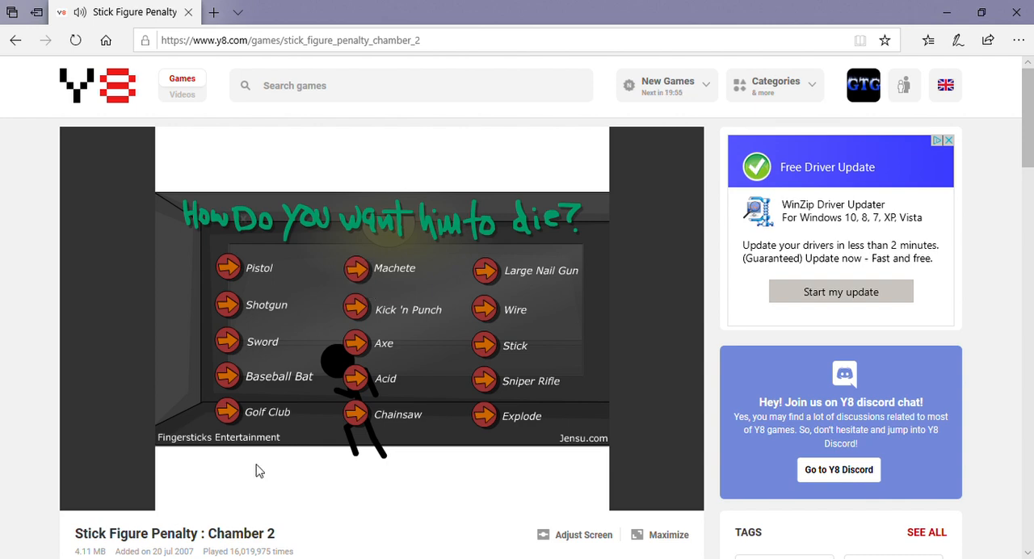
pyautogui.moveTo(365, 279)
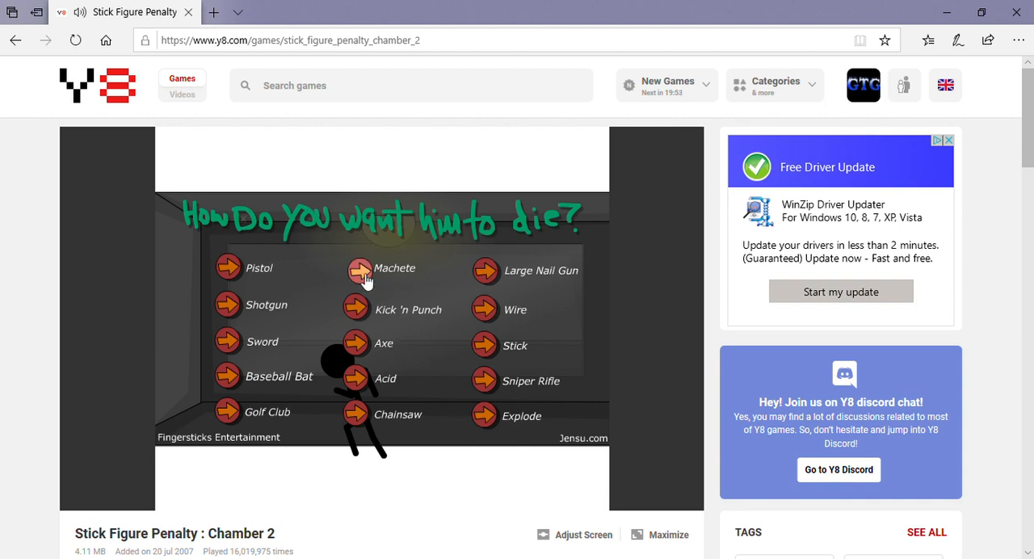
# Run the Machete execution and go back to the execution menu.
pyautogui.click(361, 269)
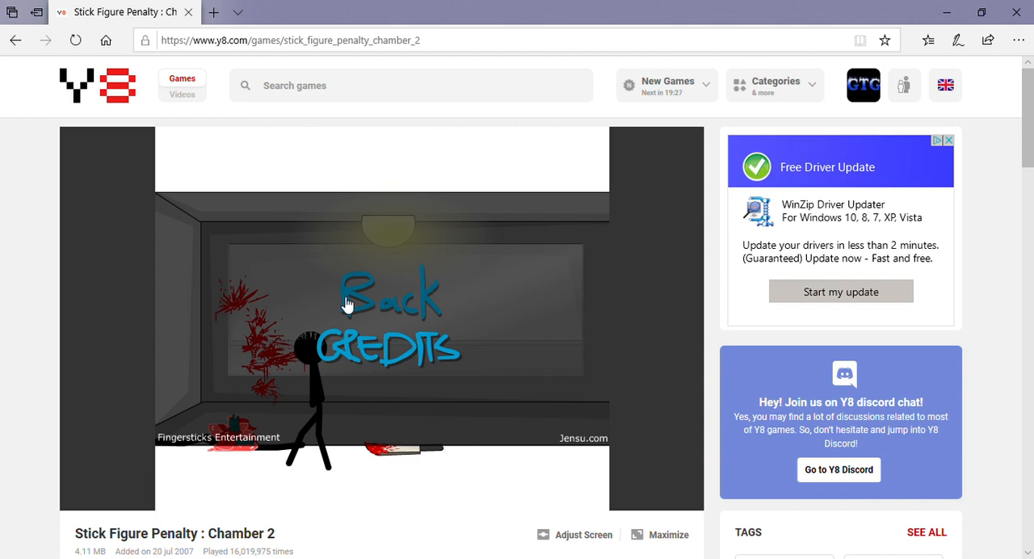
pyautogui.moveTo(386, 320)
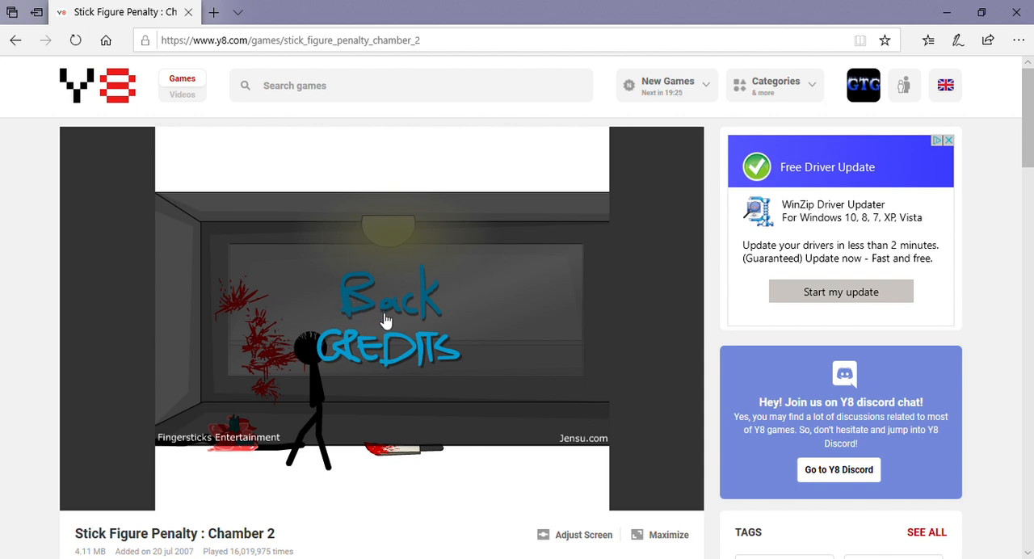
pyautogui.click(394, 311)
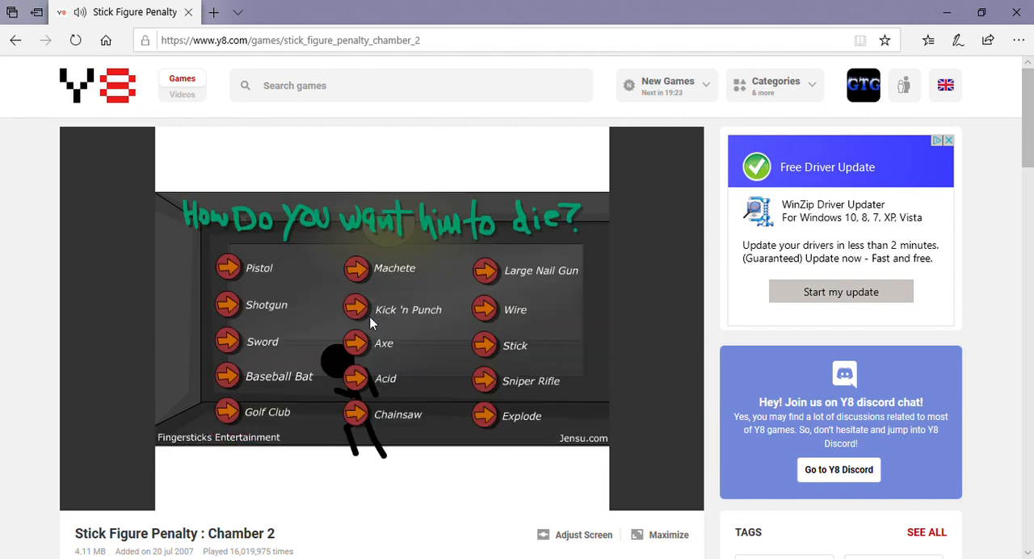
pyautogui.moveTo(373, 323)
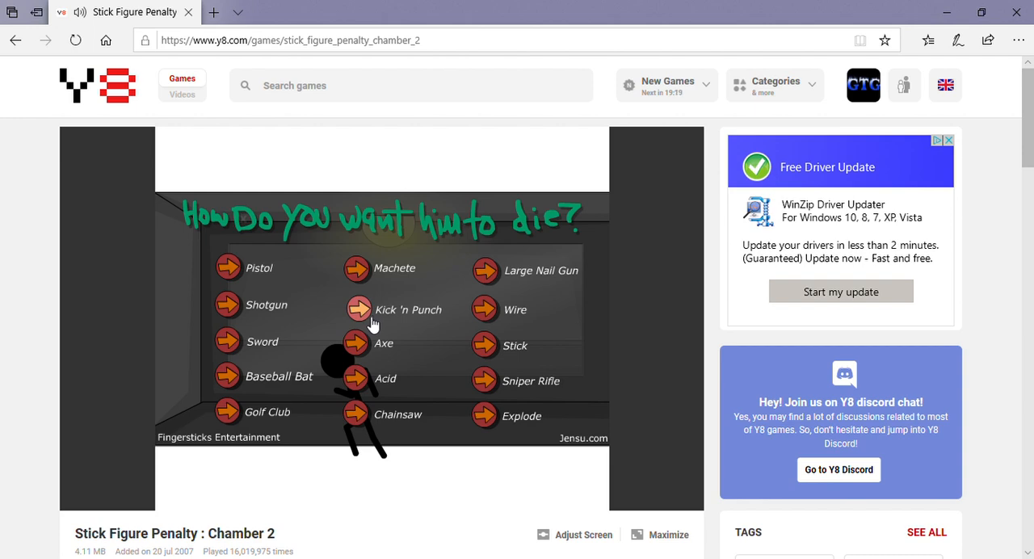
# Run the Kick 'n Punch execution from the menu.
pyautogui.click(358, 308)
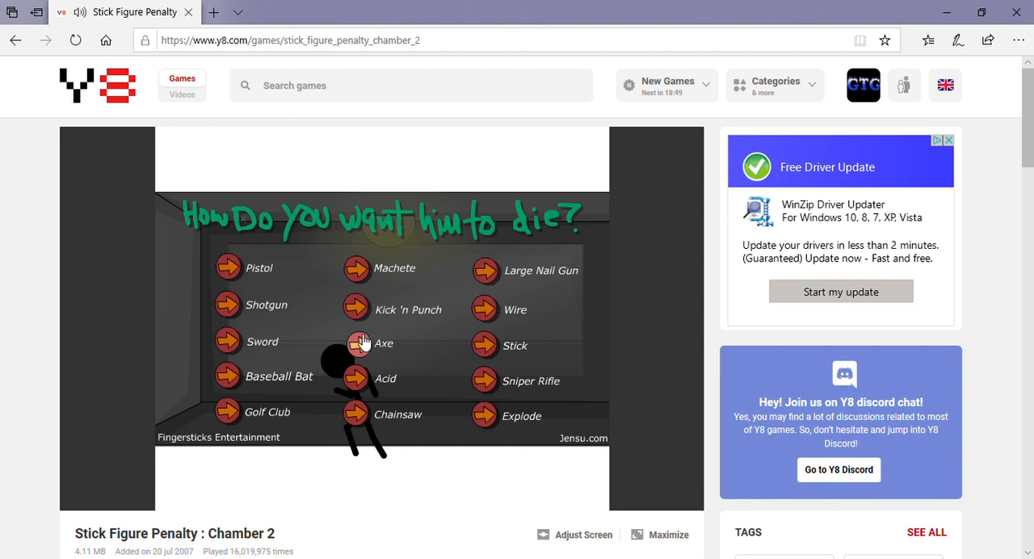
# Run the Axe execution and go back to the execution menu.
pyautogui.click(358, 343)
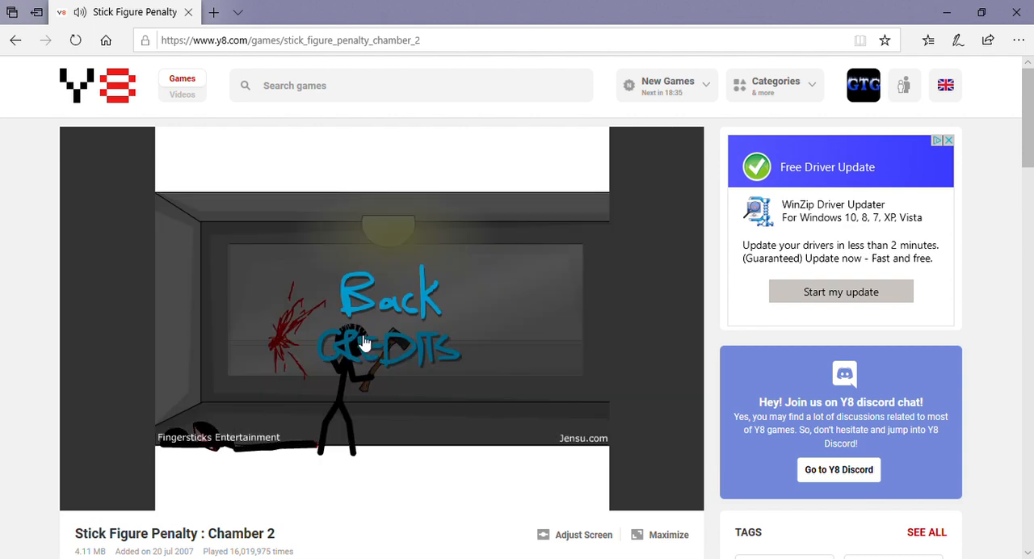
pyautogui.moveTo(371, 309)
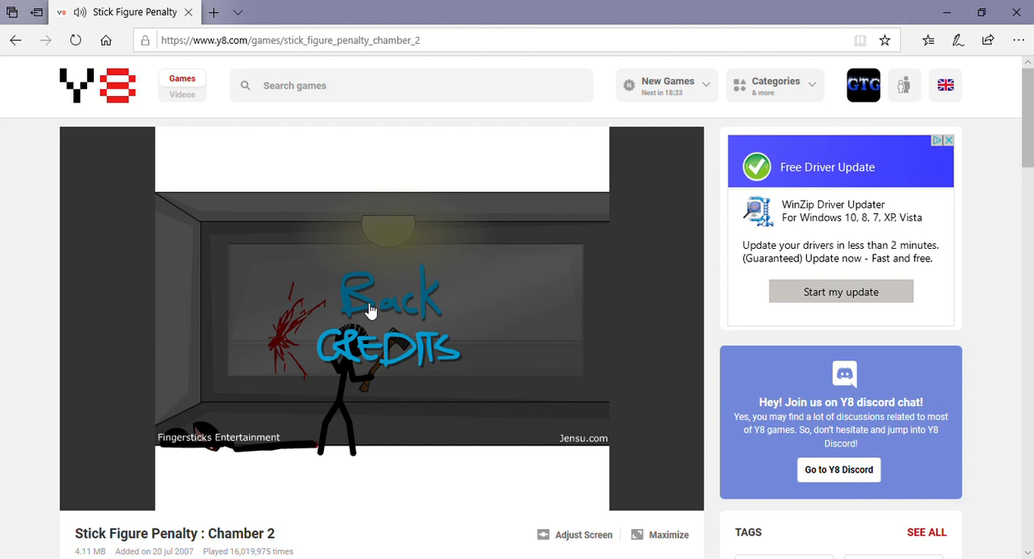
pyautogui.click(373, 309)
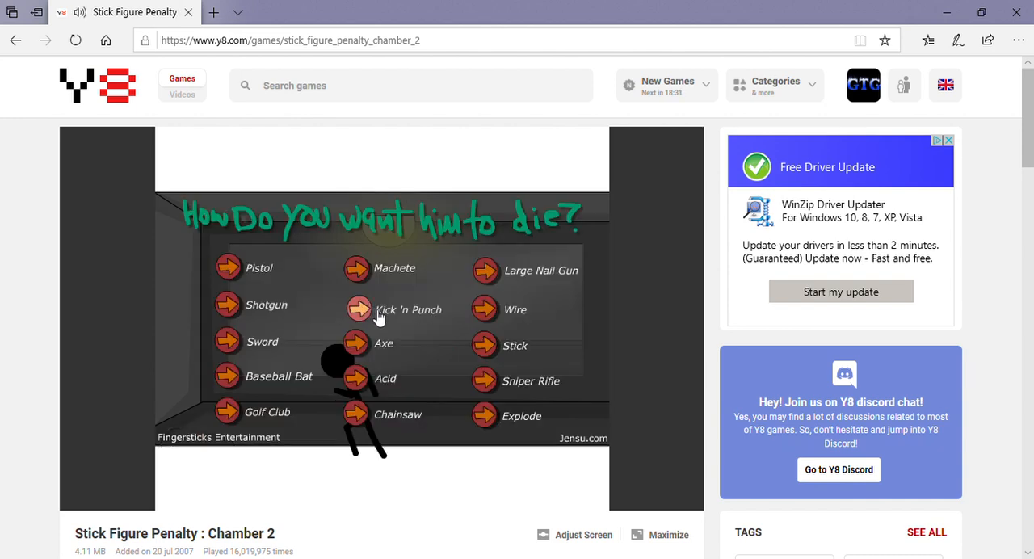
pyautogui.moveTo(371, 383)
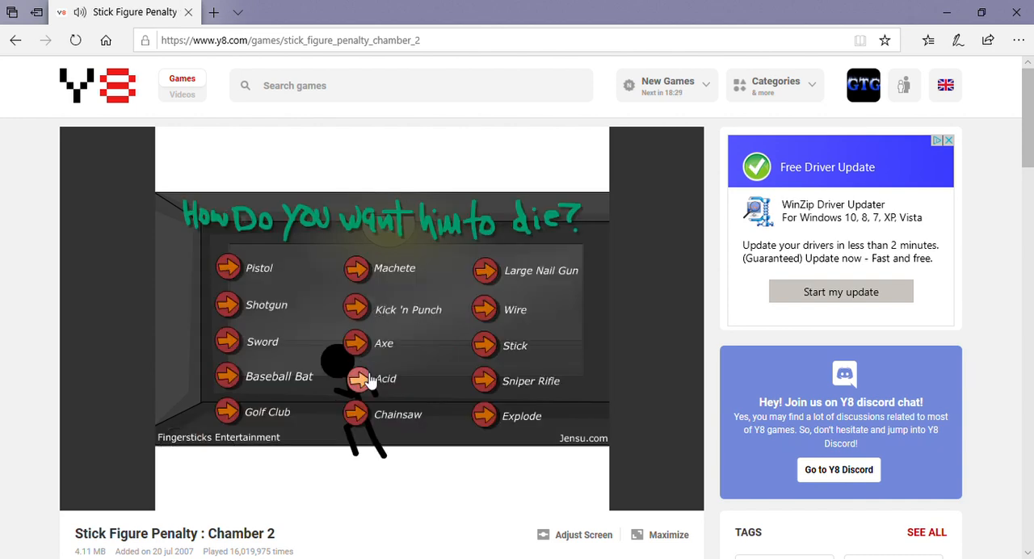
# Run the Acid execution and go back to the execution menu.
pyautogui.click(357, 379)
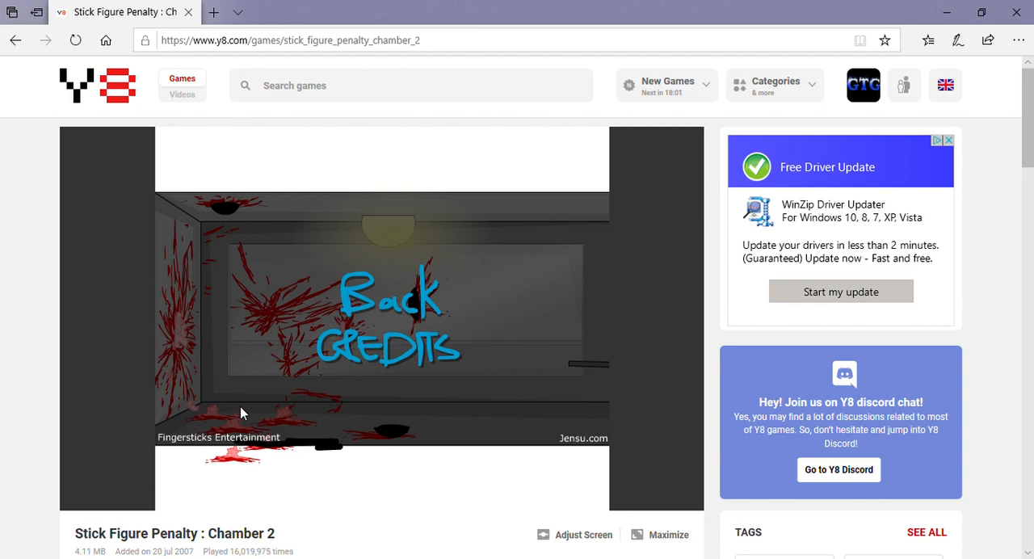
pyautogui.moveTo(368, 314)
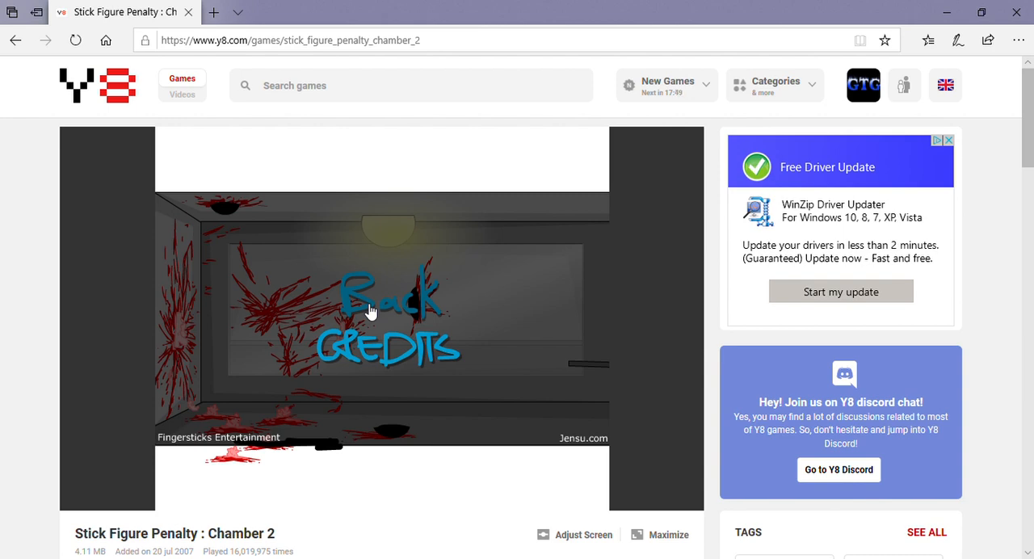
pyautogui.click(369, 311)
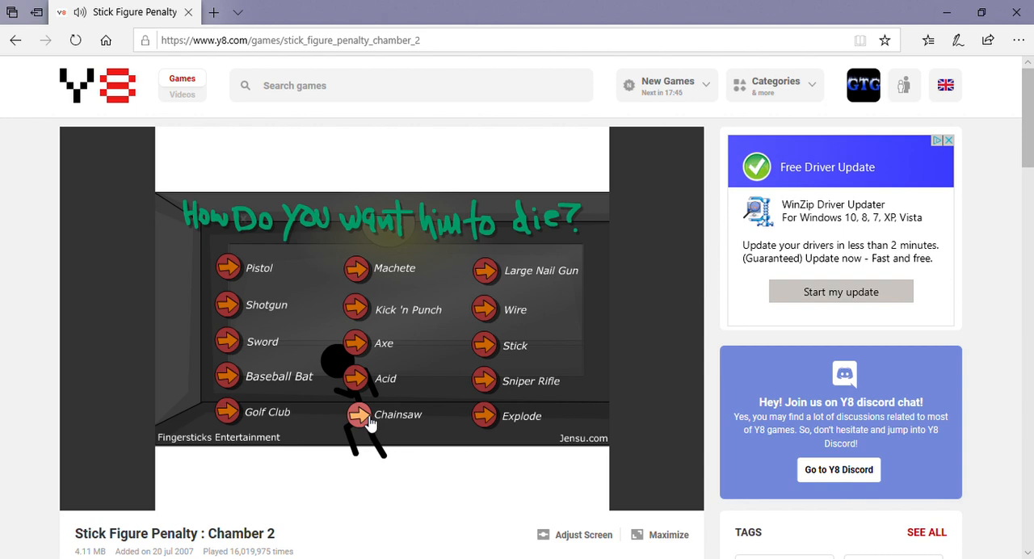
# Run the Chainsaw execution from the menu.
pyautogui.click(360, 414)
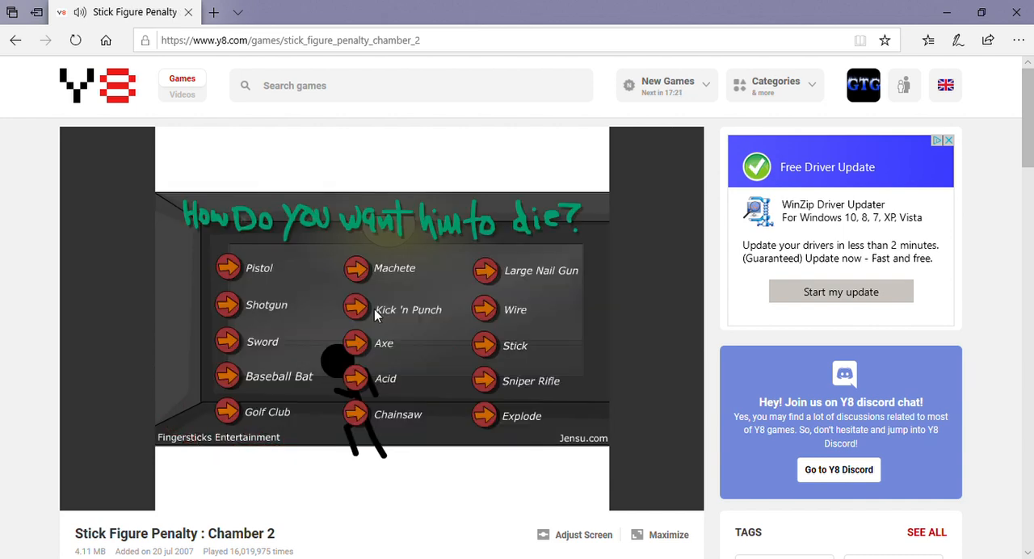
pyautogui.moveTo(503, 280)
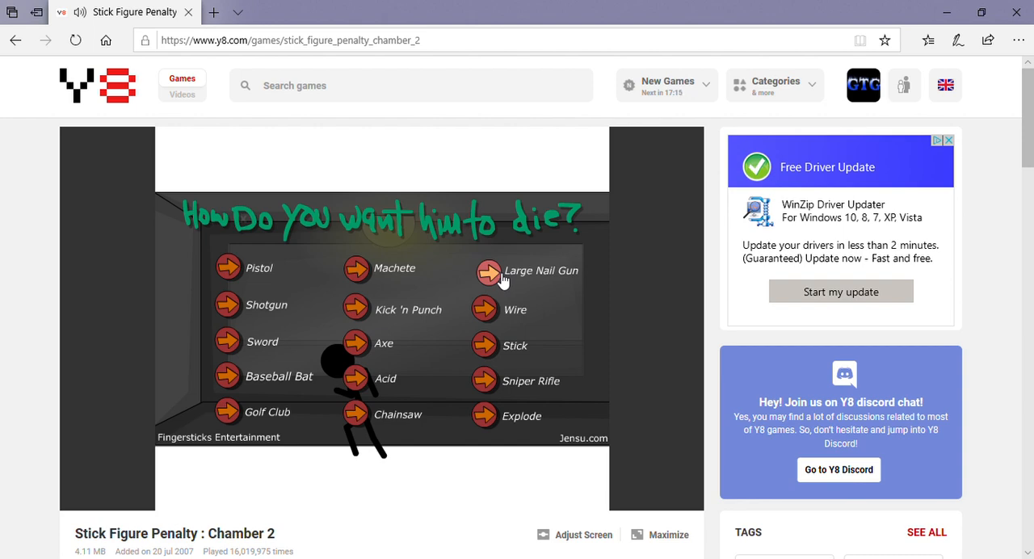
# Run the Large Nail Gun execution from the menu.
pyautogui.click(485, 271)
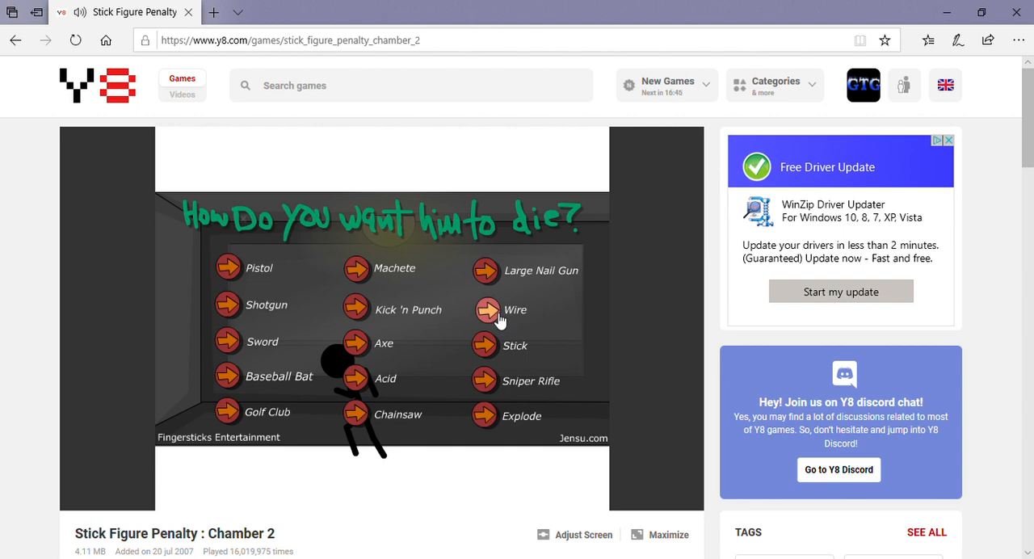
# Run the Wire execution from the menu.
pyautogui.click(513, 310)
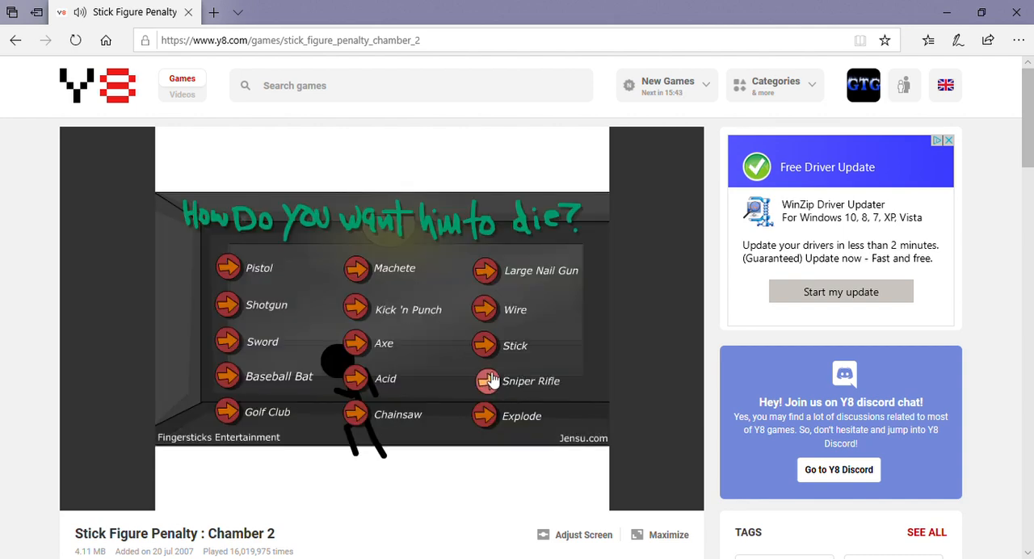
# Run the Sniper Rifle execution on the stick figure and let it play out.
pyautogui.click(483, 381)
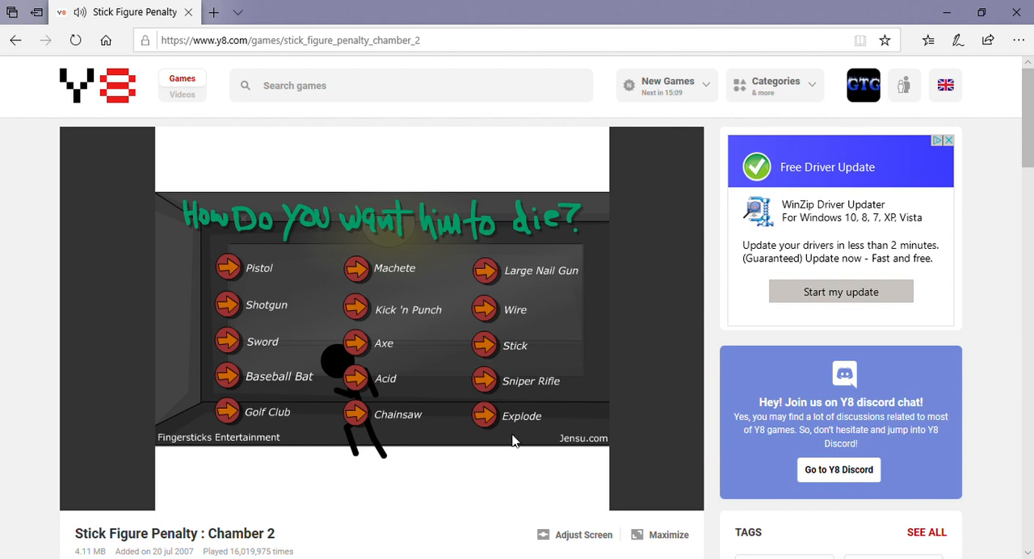
pyautogui.moveTo(485, 415)
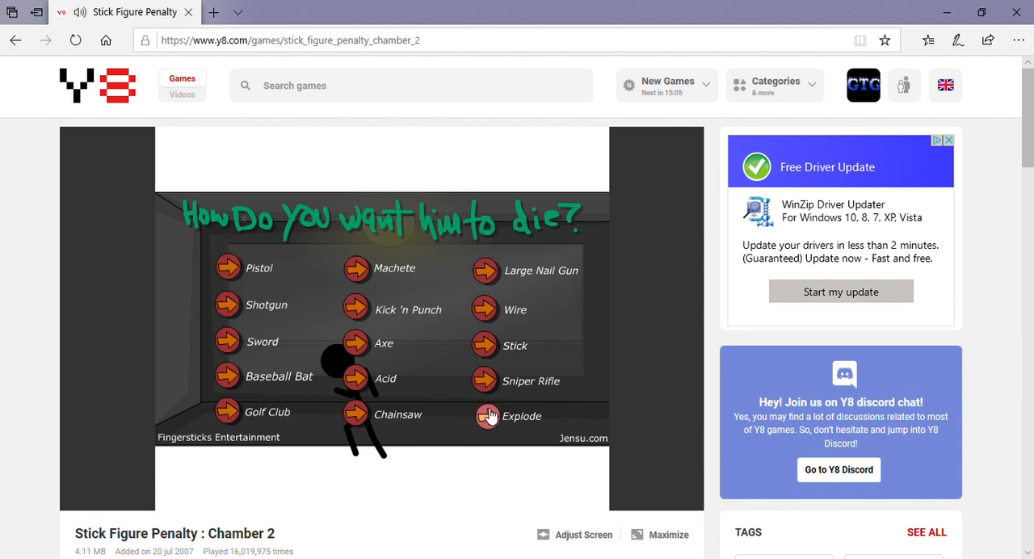
# Run the Explode execution, blowing the figure apart onto the Back/Credits screen.
pyautogui.click(484, 416)
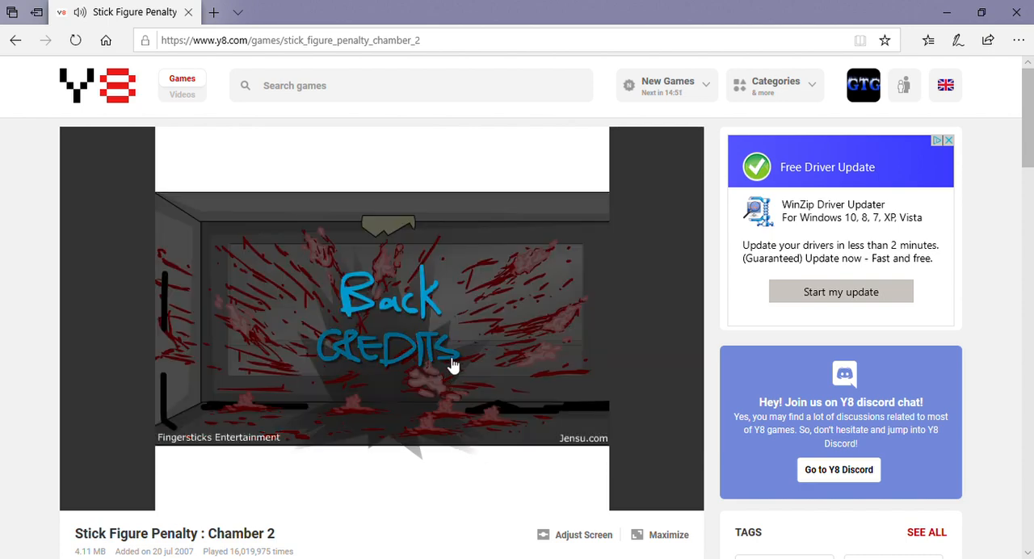
pyautogui.moveTo(428, 289)
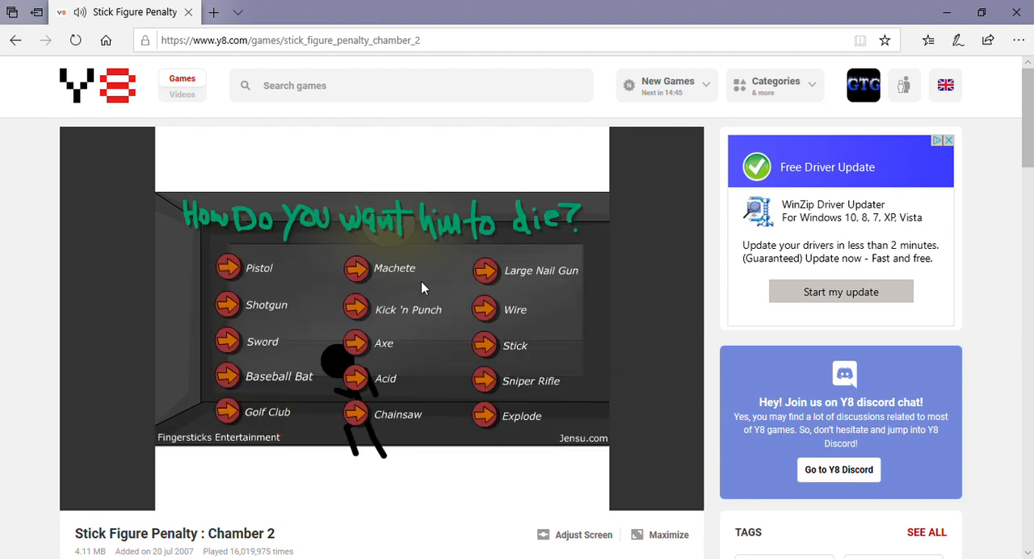
pyautogui.moveTo(444, 267)
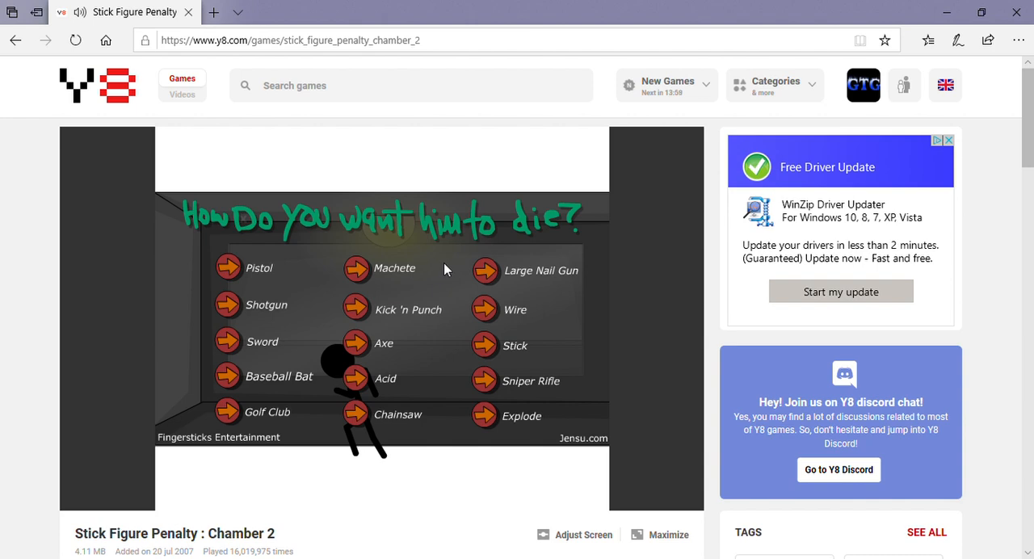
pyautogui.moveTo(887, 18)
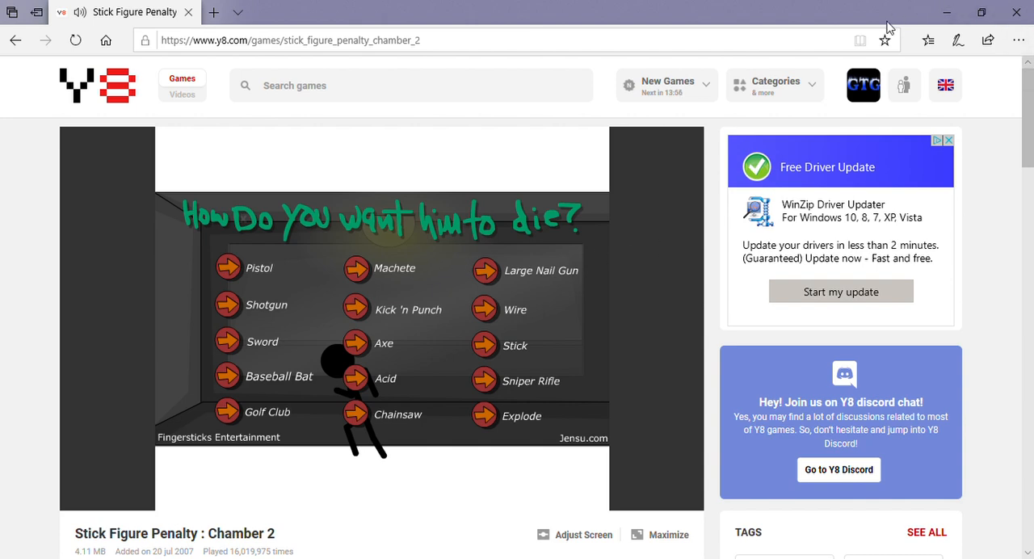